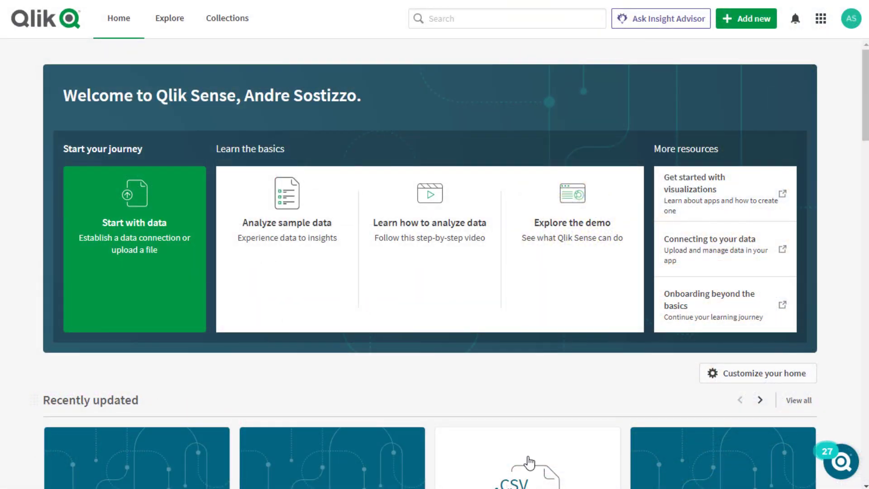
Navigate from the profile avatar to Profile settings and the Tools page under Other
{"action": "left_click", "coordinate": [850, 18]}
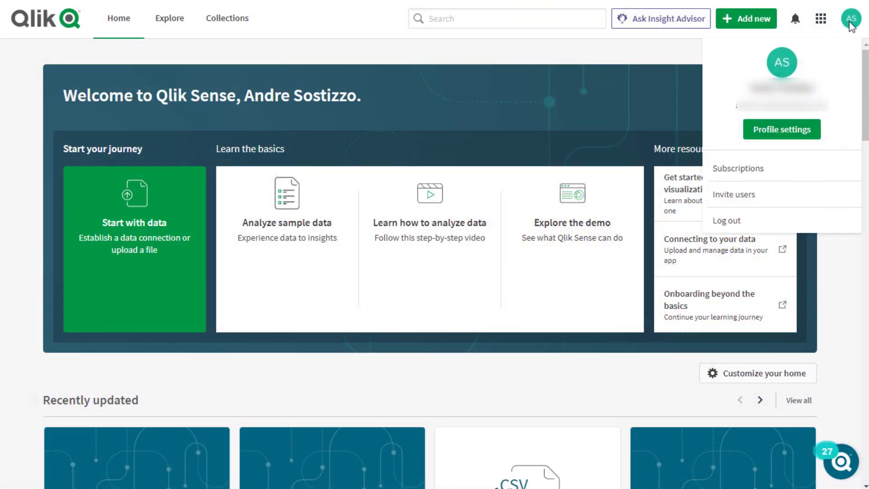
{"action": "left_click", "coordinate": [780, 129]}
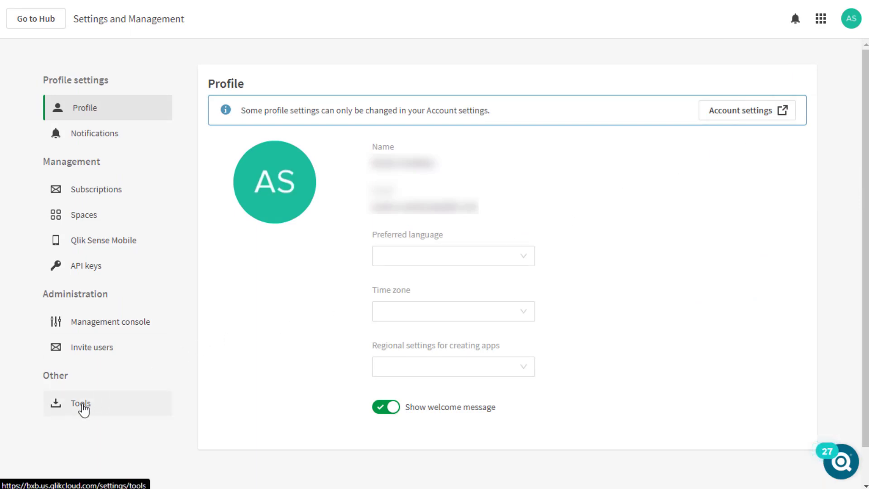
{"action": "left_click", "coordinate": [80, 402]}
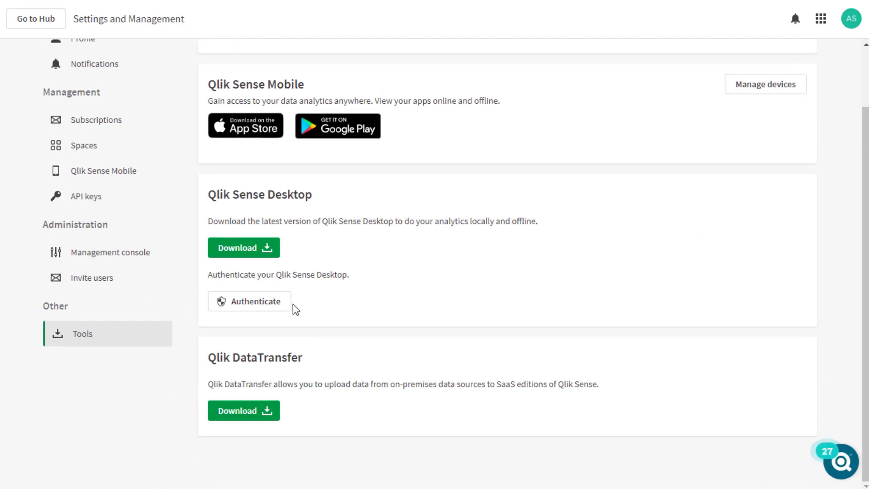
Download the Qlik Sense Desktop installer and save it to Downloads
{"action": "left_click", "coordinate": [243, 247]}
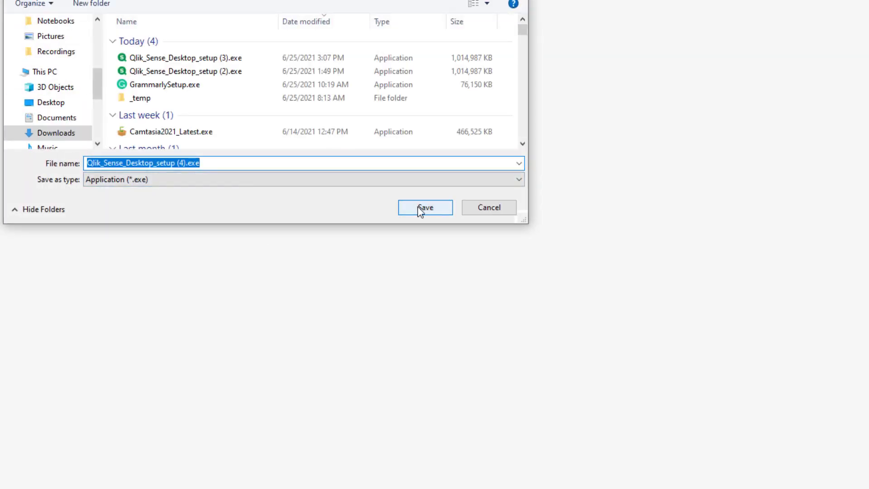
{"action": "left_click", "coordinate": [424, 207]}
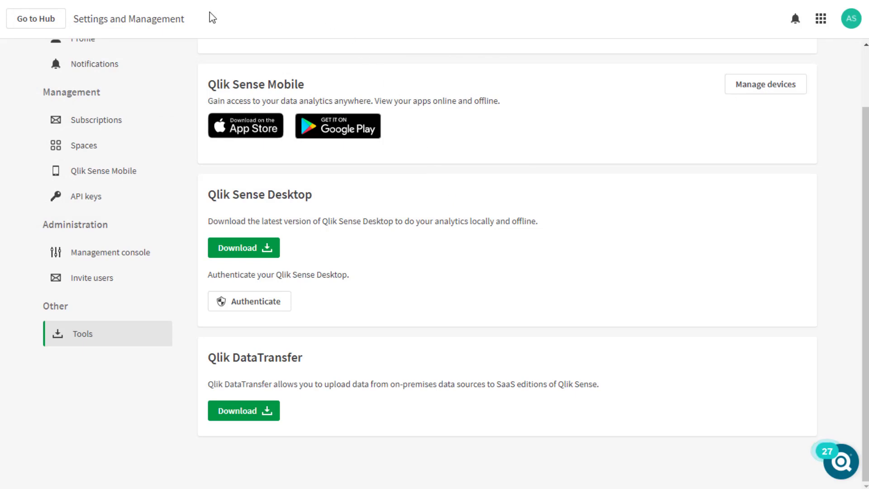
{"action": "mouse_move", "coordinate": [266, 301]}
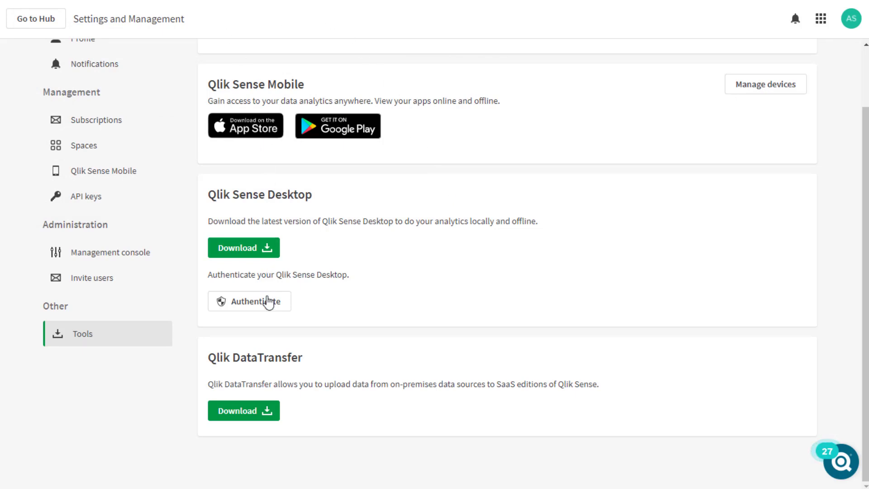
Authenticate Qlik Sense Desktop, allowing the qliksense link to open in QlikSenseBrowser
{"action": "left_click", "coordinate": [250, 301]}
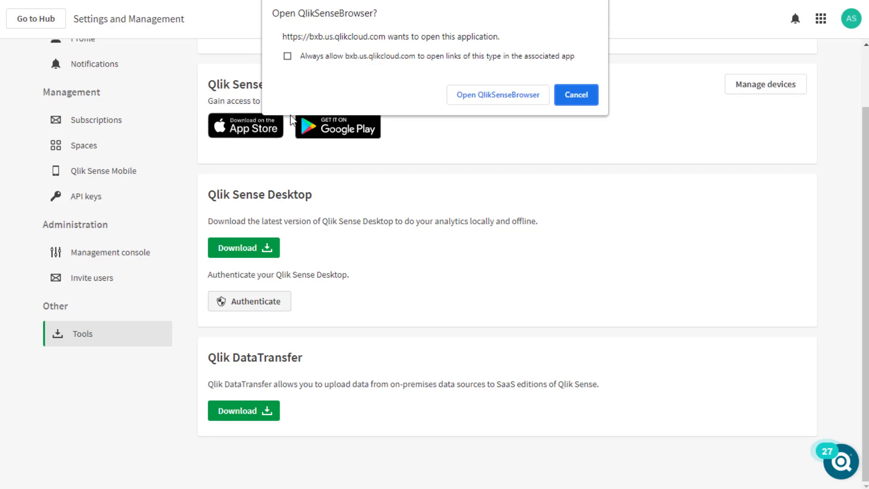
{"action": "mouse_move", "coordinate": [496, 94]}
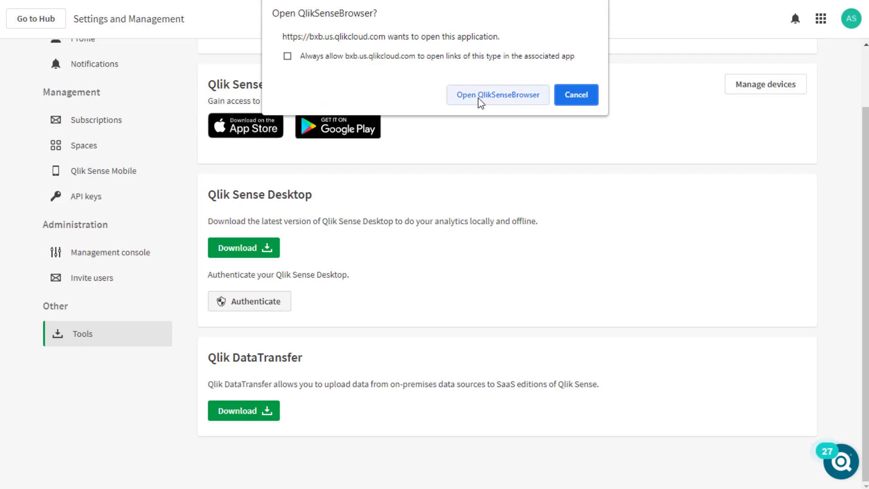
{"action": "left_click", "coordinate": [497, 95]}
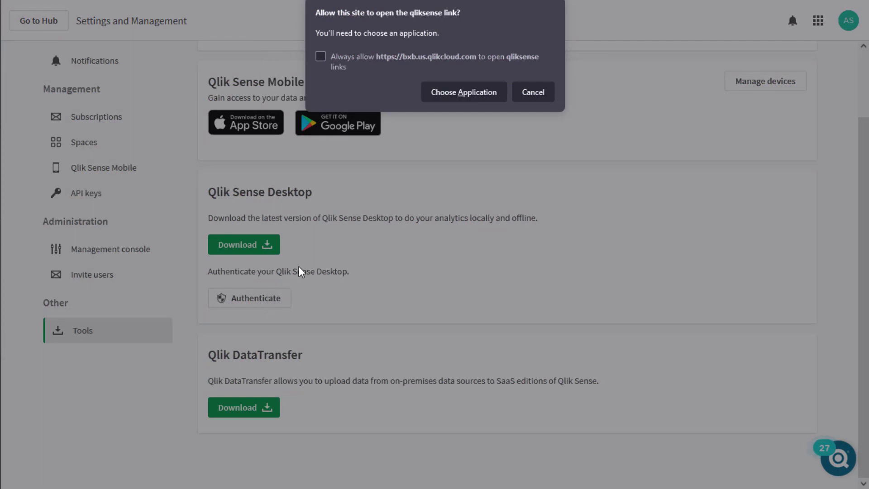
{"action": "left_click", "coordinate": [464, 92]}
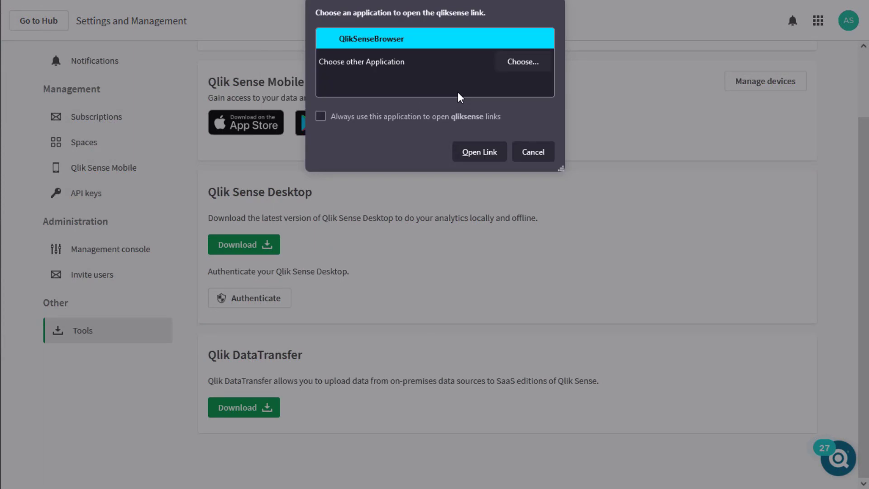
{"action": "left_click", "coordinate": [532, 151]}
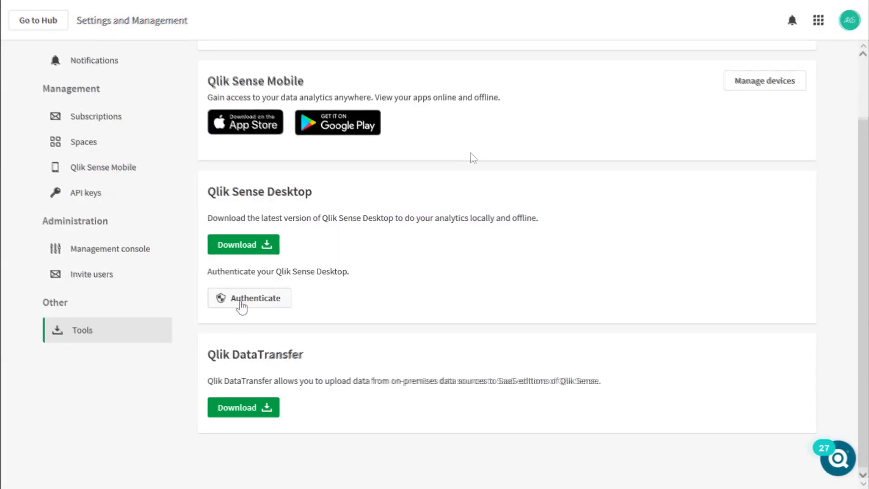
{"action": "left_click", "coordinate": [248, 297]}
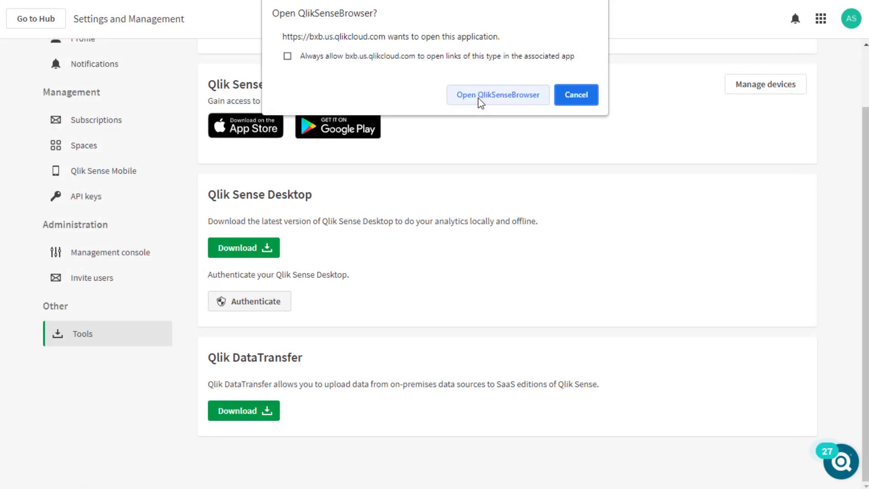
{"action": "left_click", "coordinate": [497, 94]}
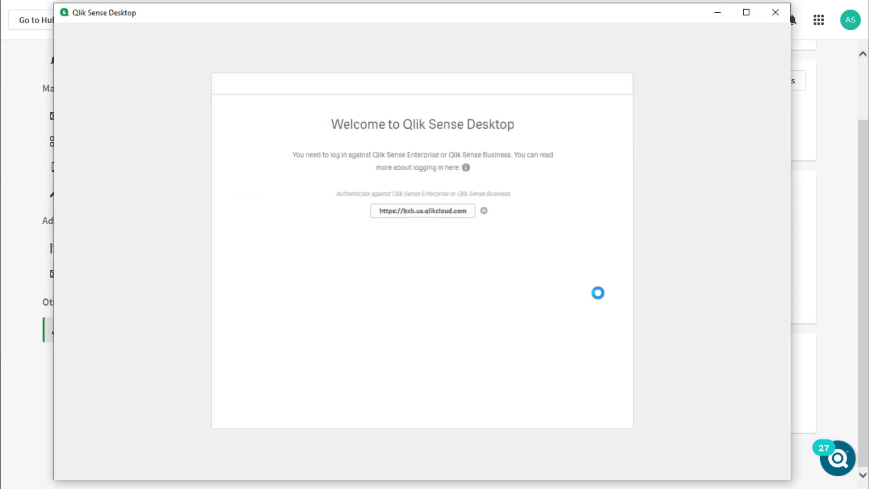
Log in to the bxb.us.qlikcloud.com tenant with email and password, reaching the verification code field
{"action": "left_click", "coordinate": [423, 211]}
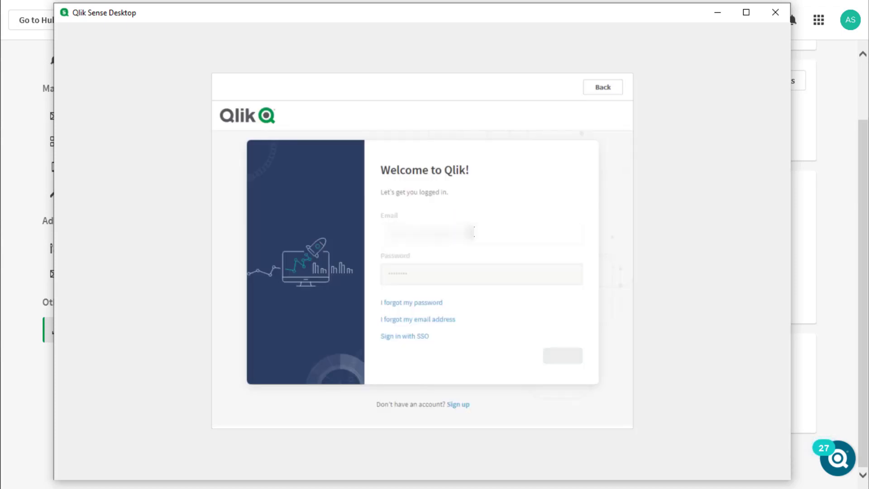
{"action": "left_click", "coordinate": [561, 354]}
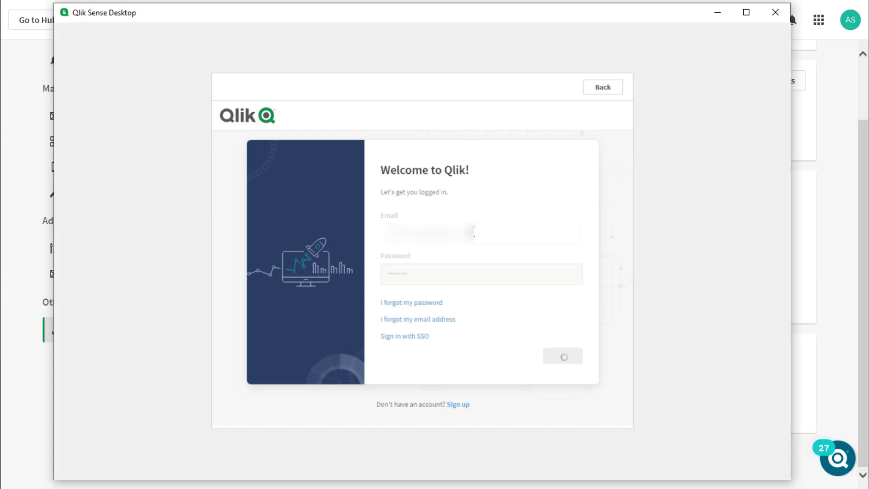
{"action": "left_click", "coordinate": [562, 356]}
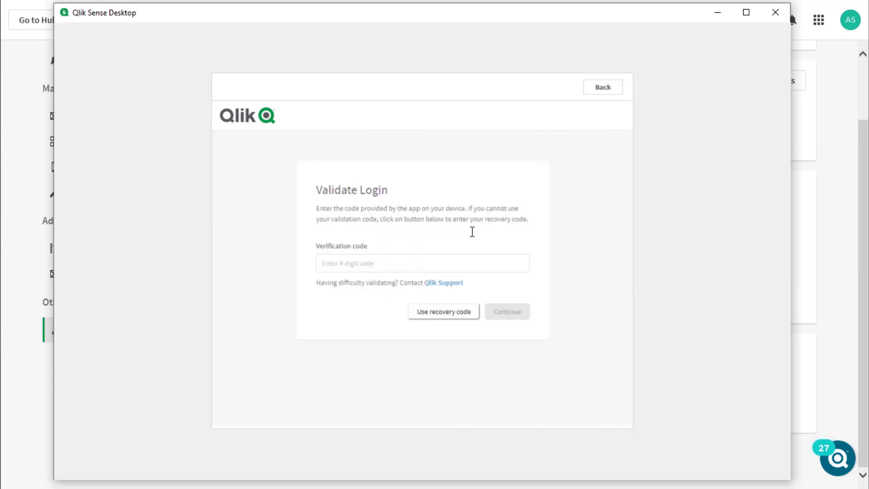
{"action": "left_click", "coordinate": [506, 311]}
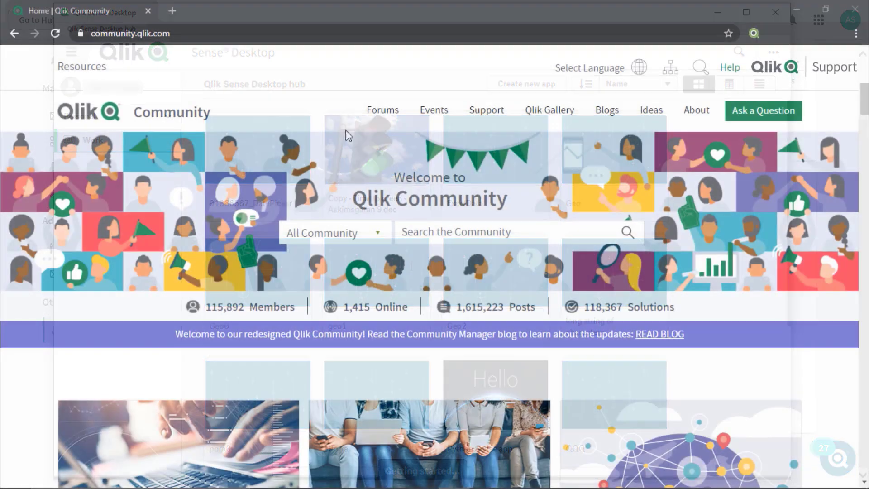
Search Qlik Community for 'Qlik Sense Log Files'
{"action": "left_click", "coordinate": [382, 111]}
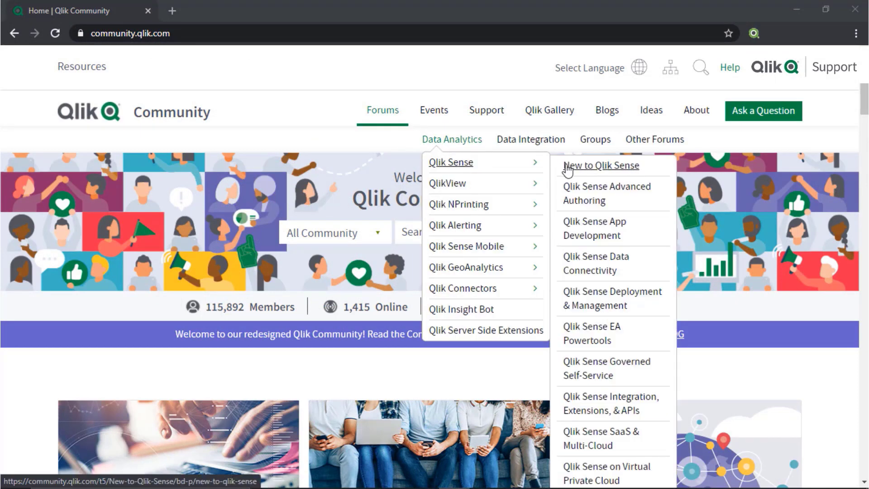
{"action": "mouse_move", "coordinate": [591, 292]}
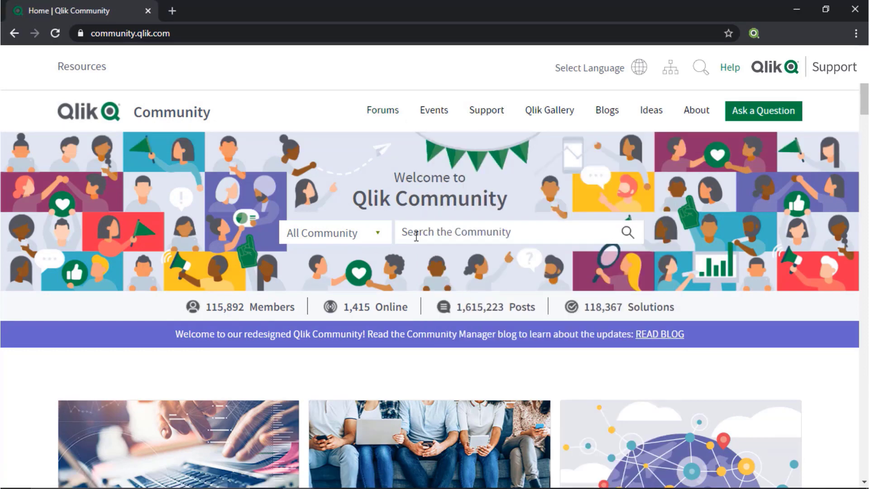
{"action": "type", "text": "Qlik Sense Log Files"}
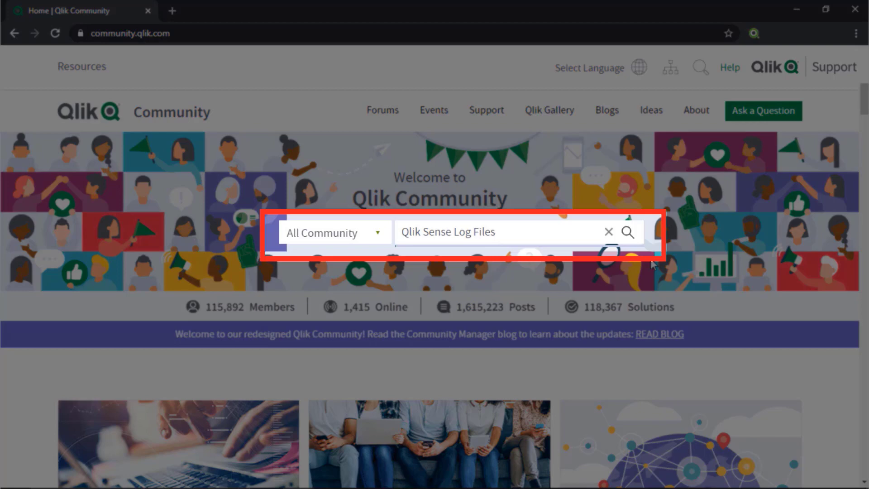
{"action": "left_click", "coordinate": [626, 232]}
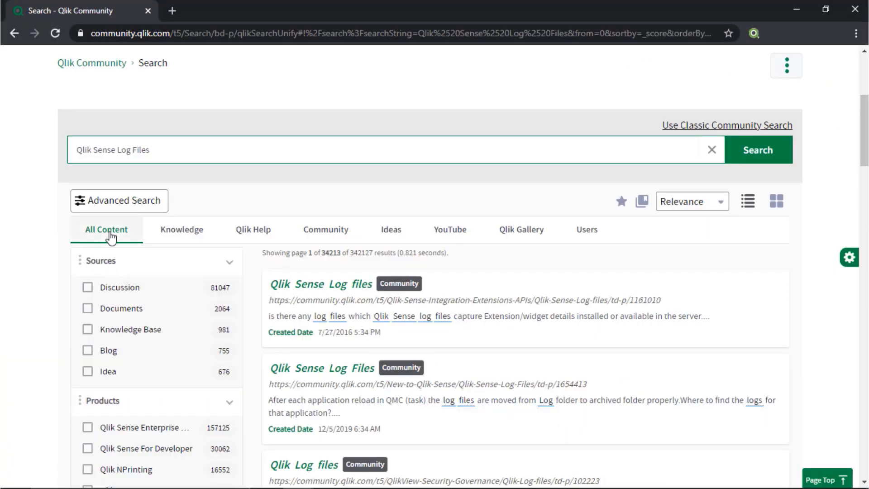
Switch the results between the Knowledge, Community and other tabs
{"action": "left_click", "coordinate": [181, 229]}
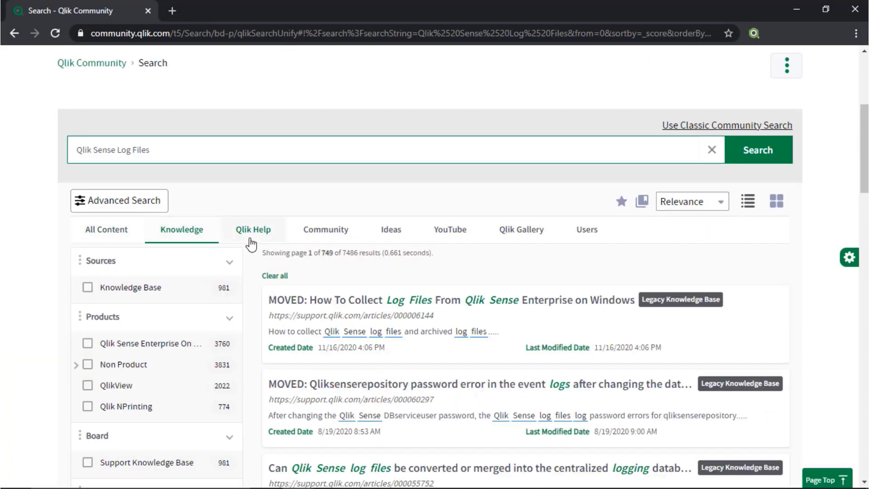
{"action": "left_click", "coordinate": [325, 229]}
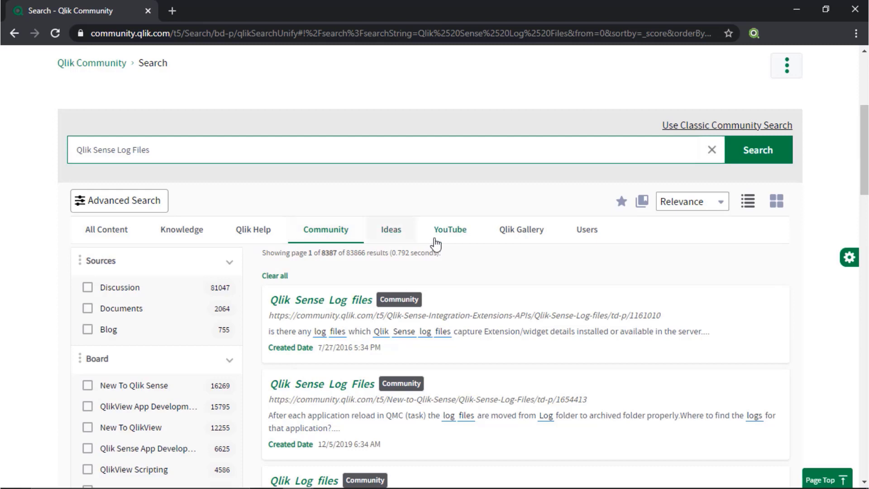
{"action": "left_click", "coordinate": [450, 229]}
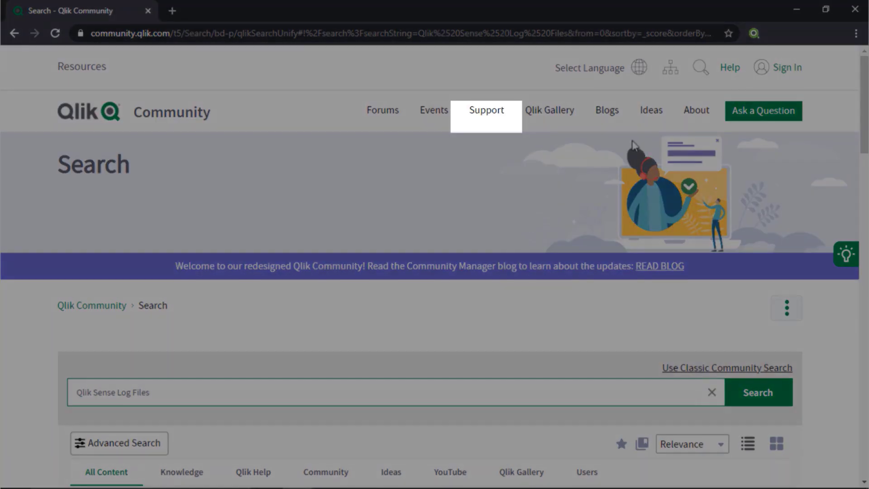
From Support Programs, advance the carousel and open the Support Updates Blog
{"action": "left_click", "coordinate": [485, 109]}
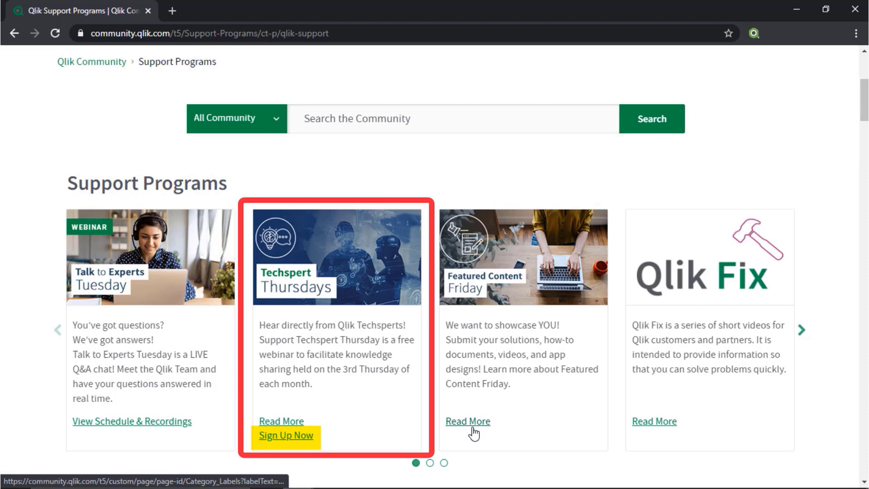
{"action": "left_click", "coordinate": [801, 330]}
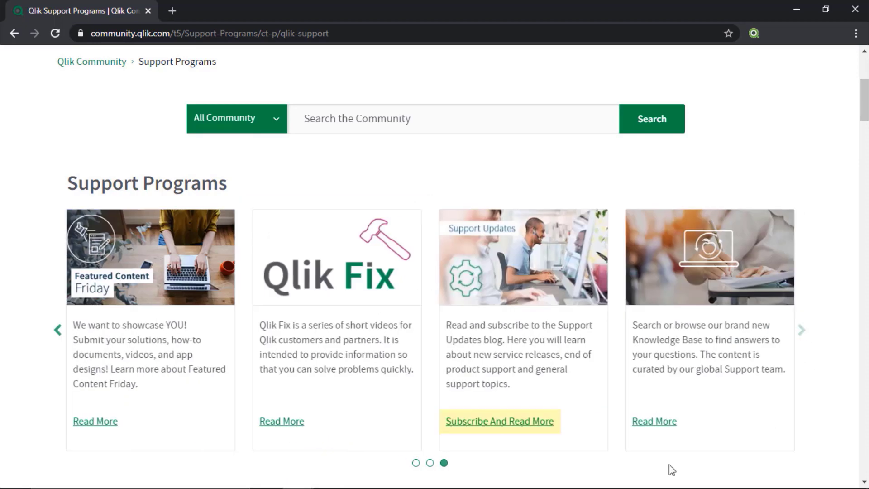
{"action": "left_click", "coordinate": [499, 421]}
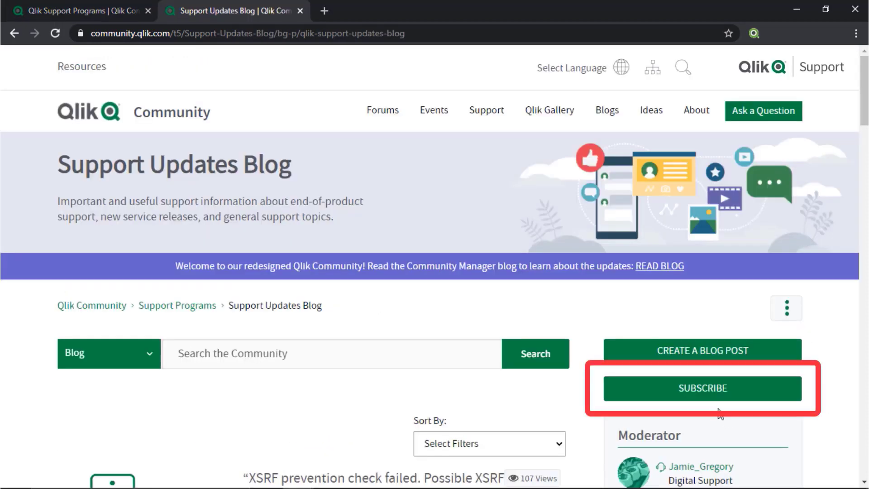